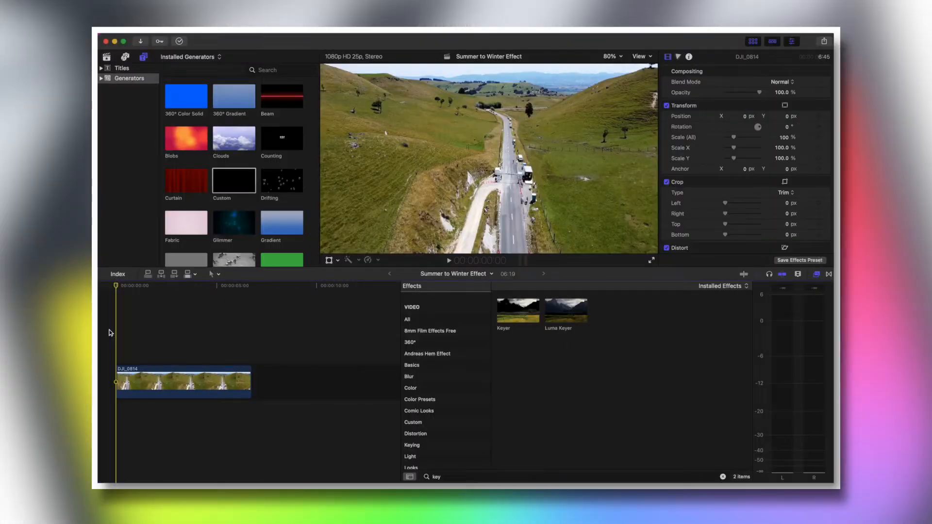
Step: Split the DJI_0814 drone clip and raise its second part above a Custom generator
click(450, 260)
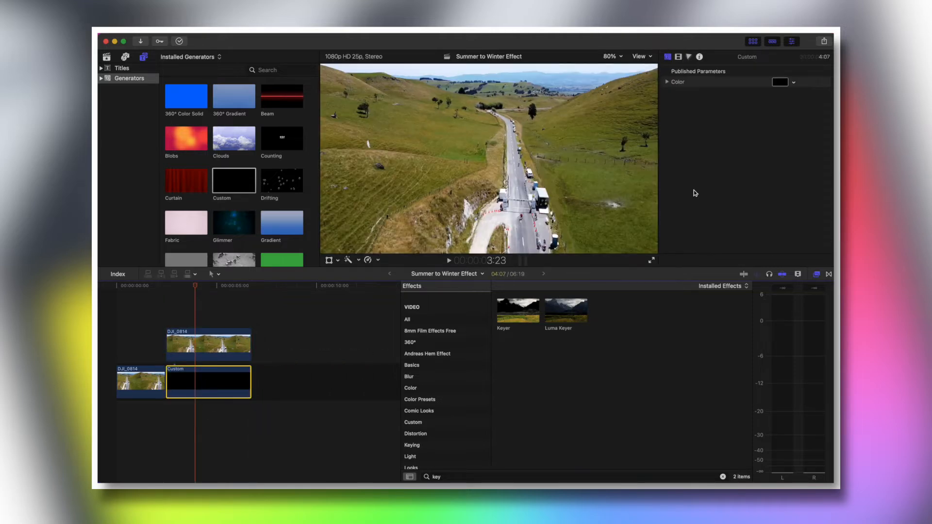
Step: Set the Custom generator's colour to White from the Apple palette
click(779, 82)
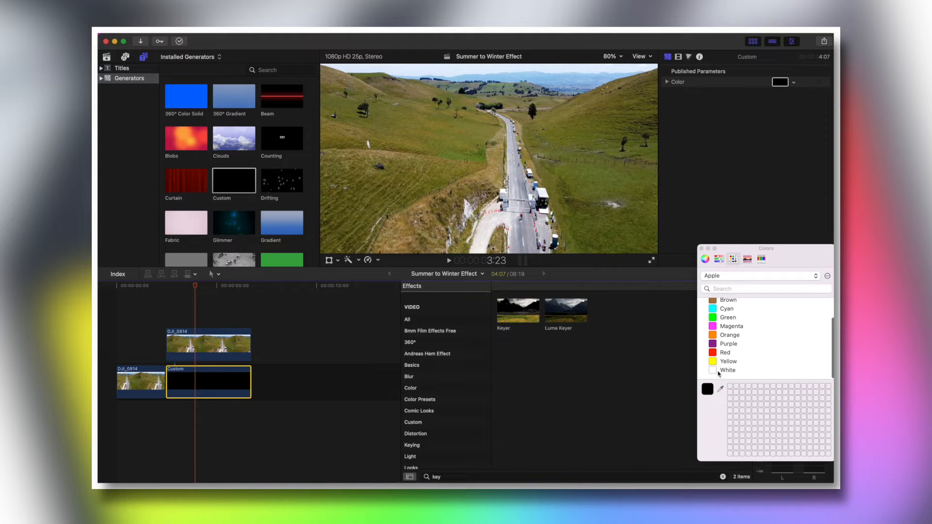
click(727, 370)
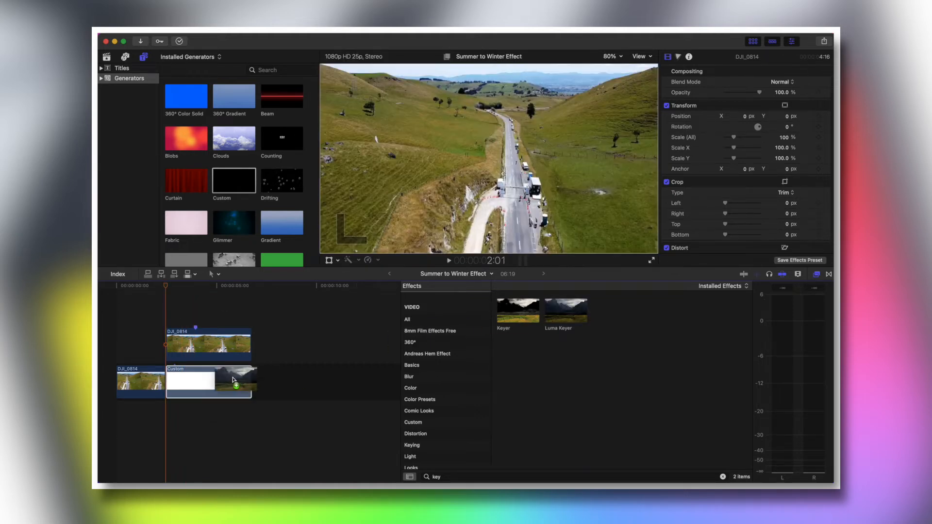
Step: Apply Luma Keyer to the upper DJI_0814 clip and tune its range so the hills turn white
click(208, 345)
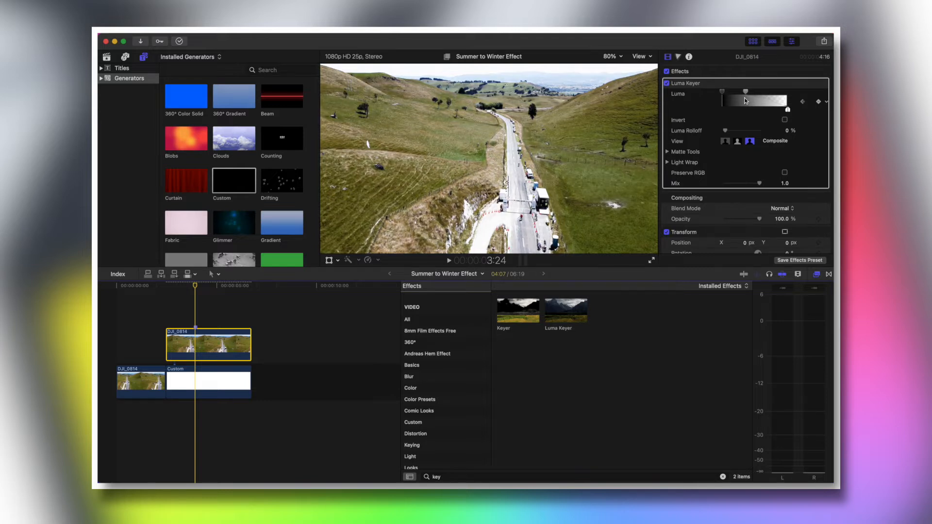
drag(722, 100, 746, 100)
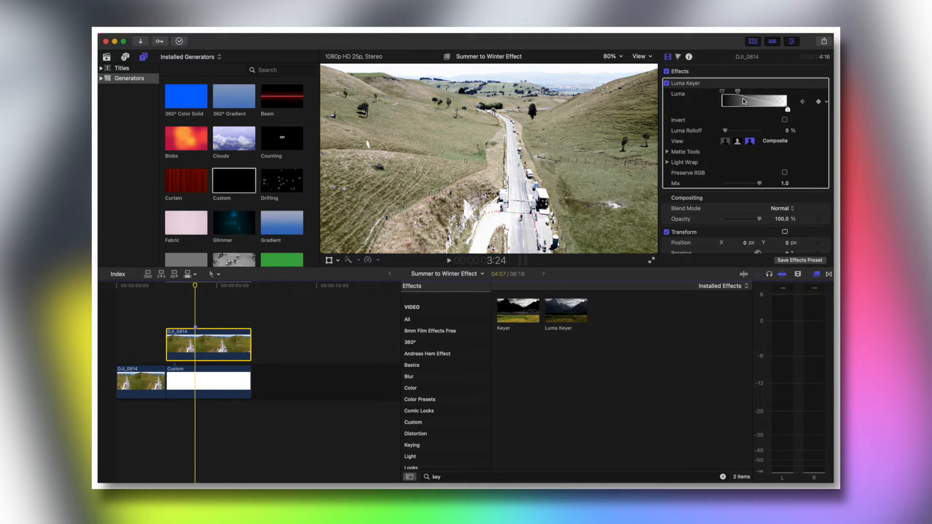
drag(743, 101, 781, 110)
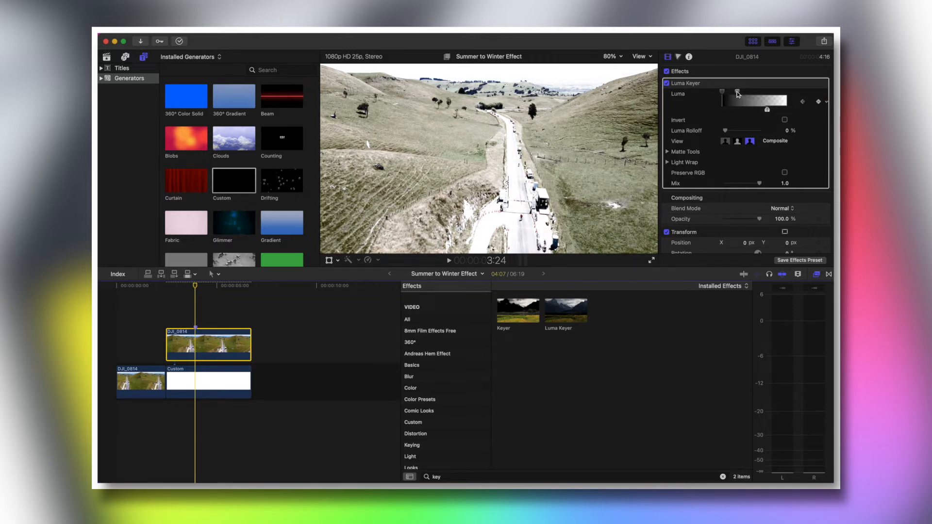
drag(737, 94, 763, 99)
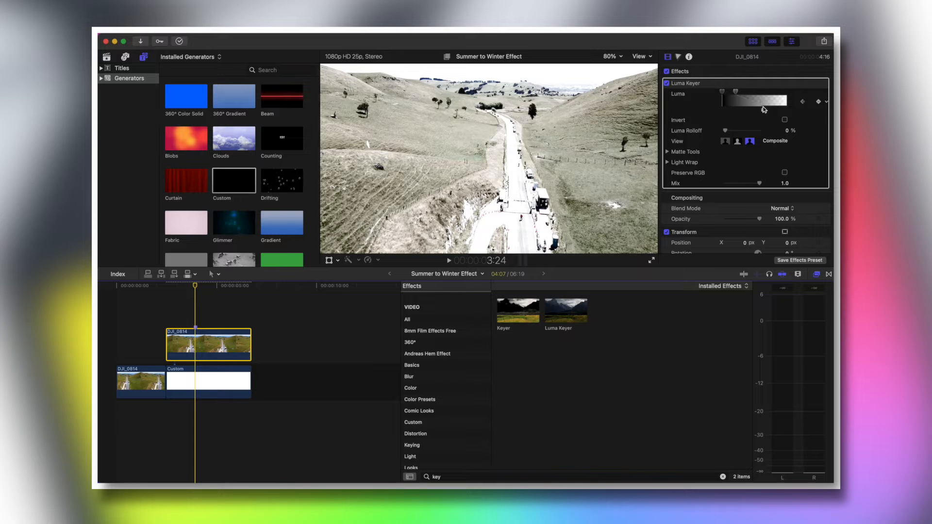
click(818, 101)
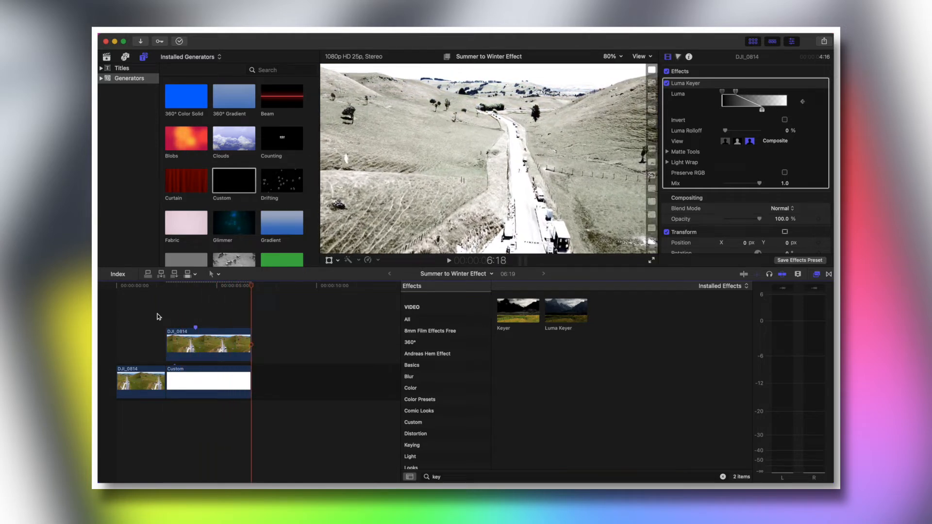
Step: Connect the videoplayback (22) snowfall clip above the keyed drone clip
click(187, 291)
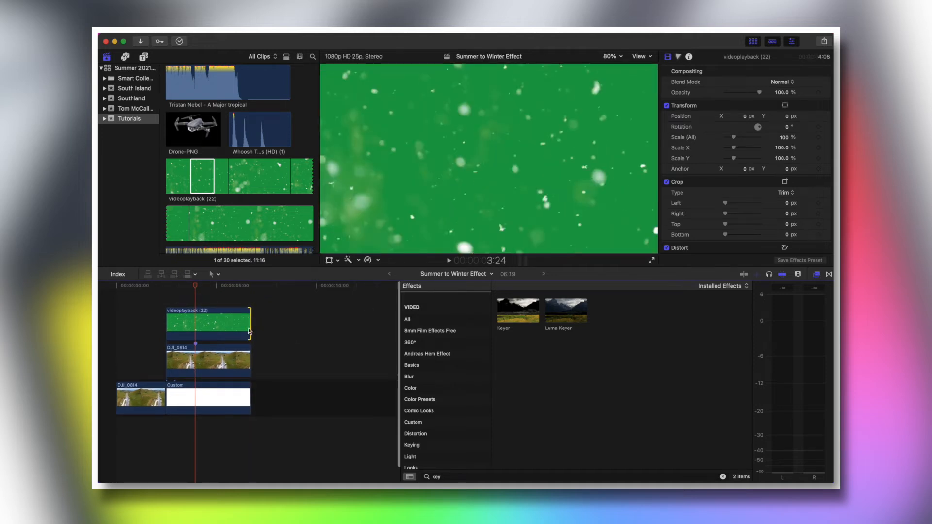
Step: Apply Keyer to the videoplayback (22) clip so snowflakes fall over the drone footage
click(208, 324)
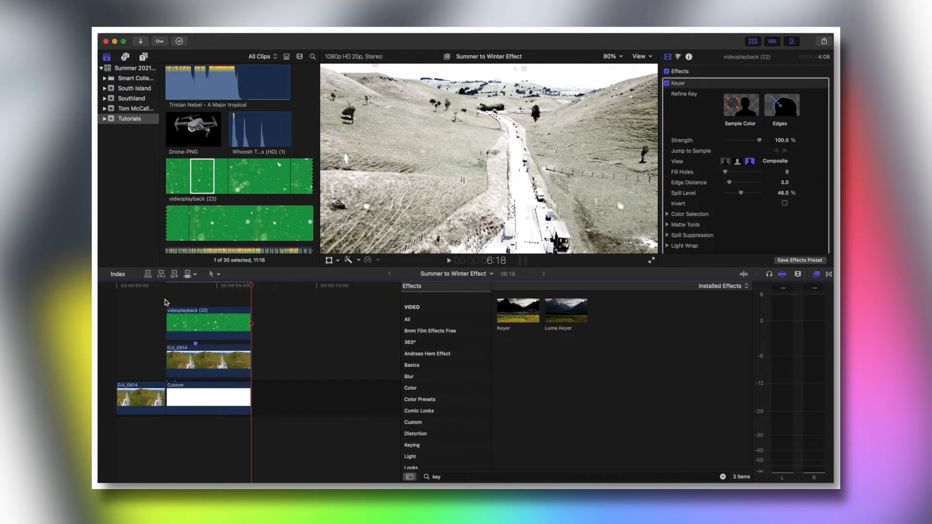
click(166, 286)
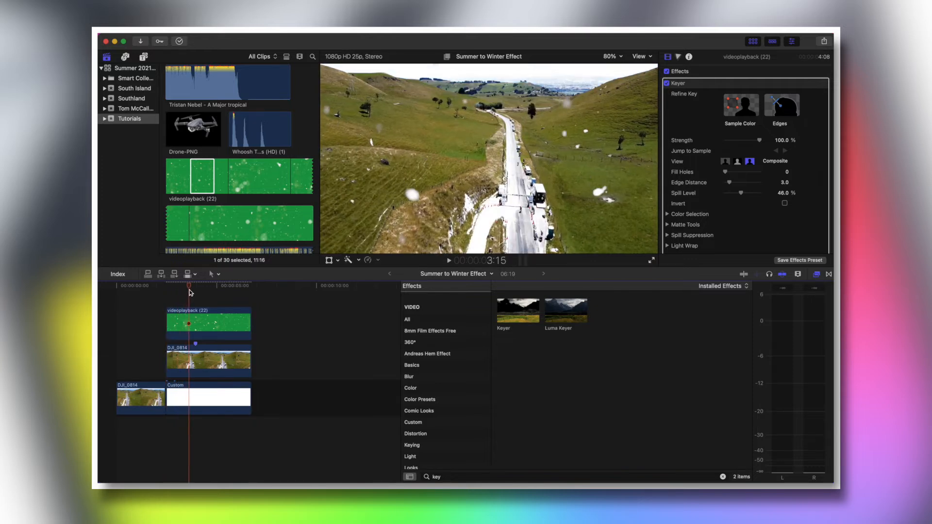
click(177, 285)
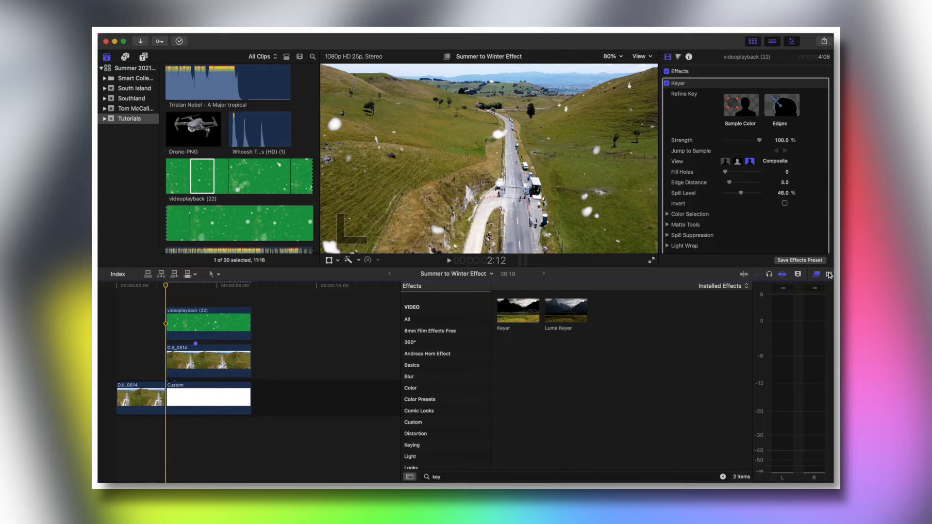
click(798, 273)
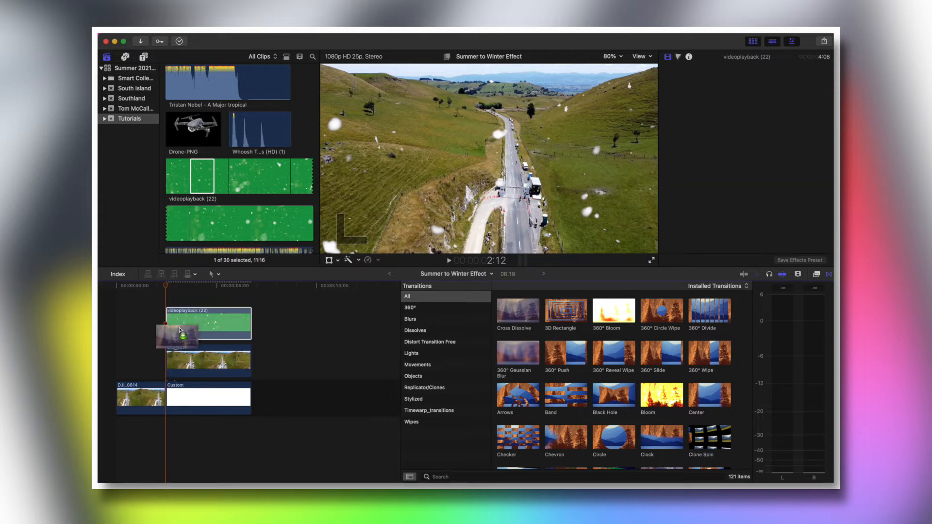
Step: Add a Cross Dissolve to the start of the snowfall clip and preview the fade-in
click(208, 321)
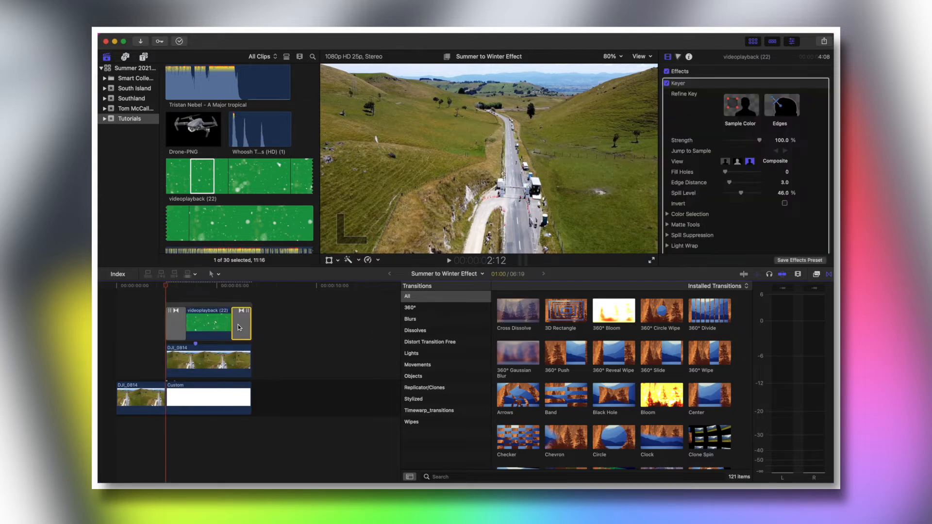
click(241, 322)
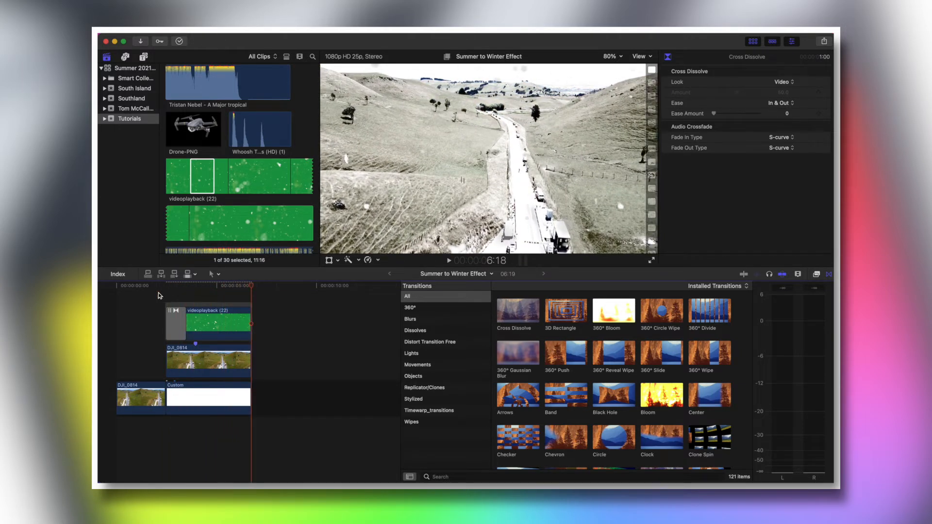
click(165, 294)
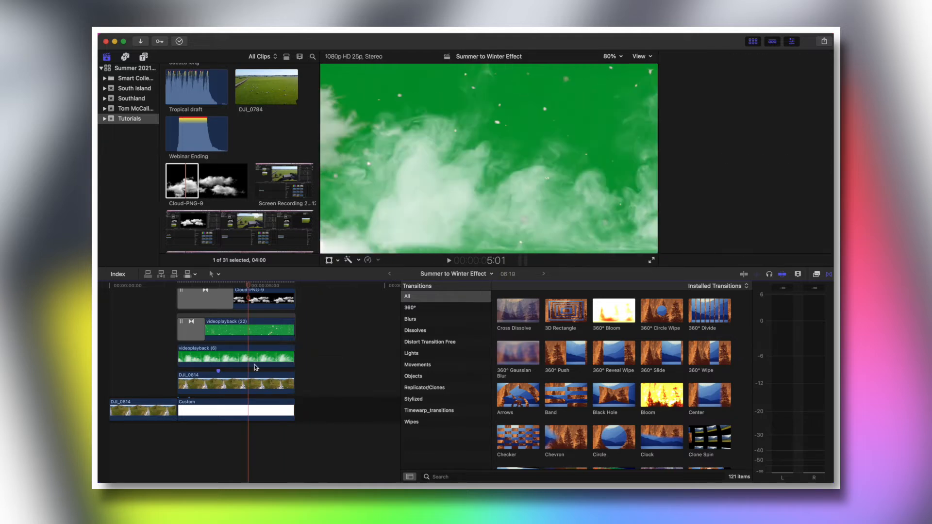
Step: Search the Effects browser for 'keyer' and apply Keyer to the videoplayback (6) mist clip
click(235, 356)
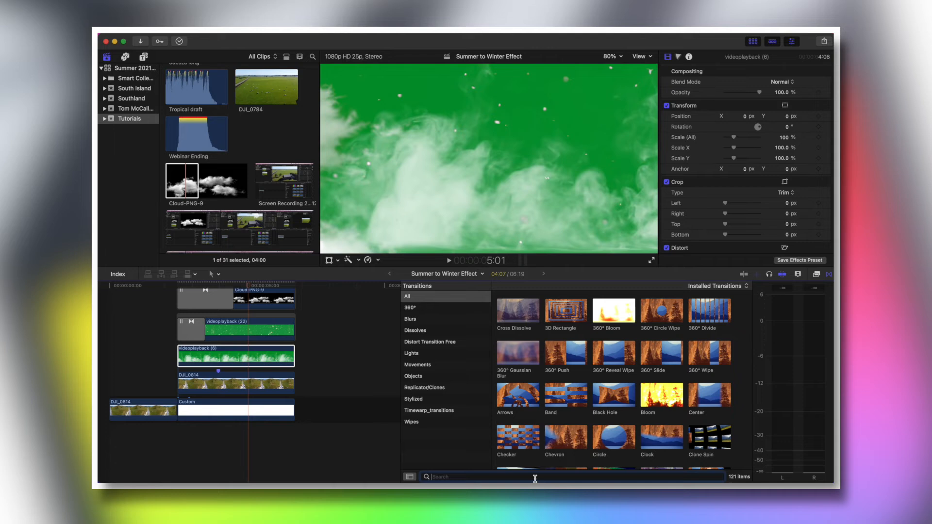
text(keyer)
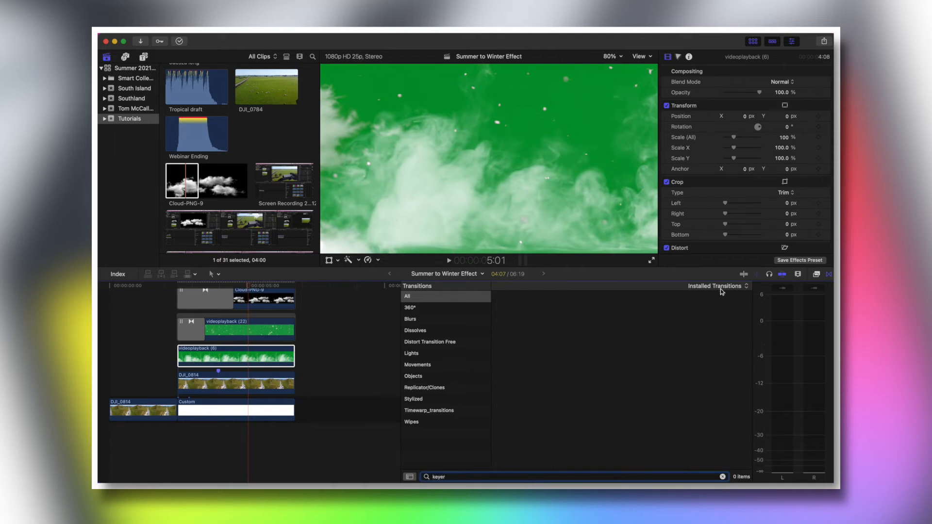
click(817, 274)
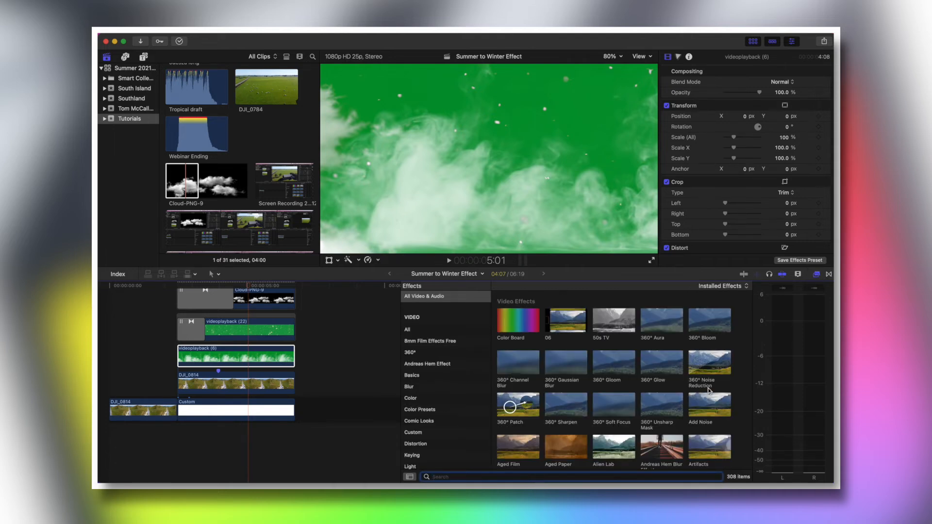
text(keyer)
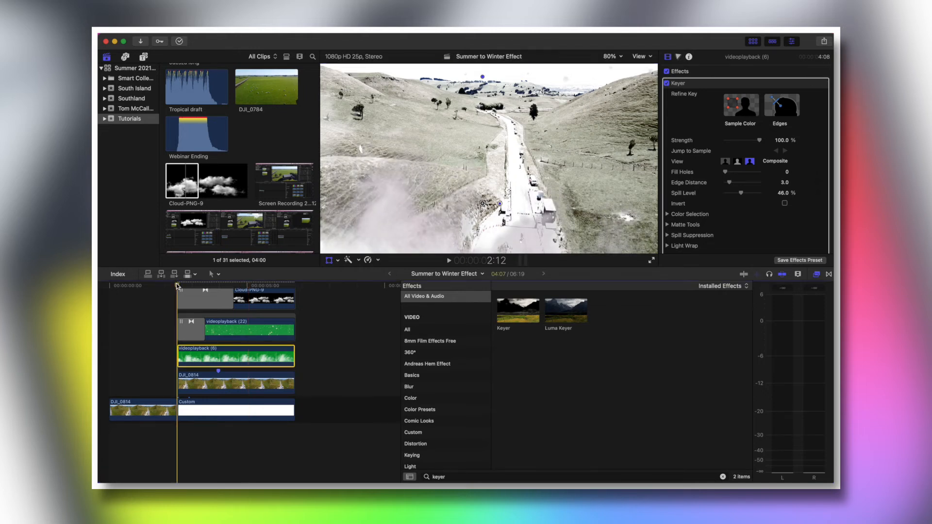
click(448, 260)
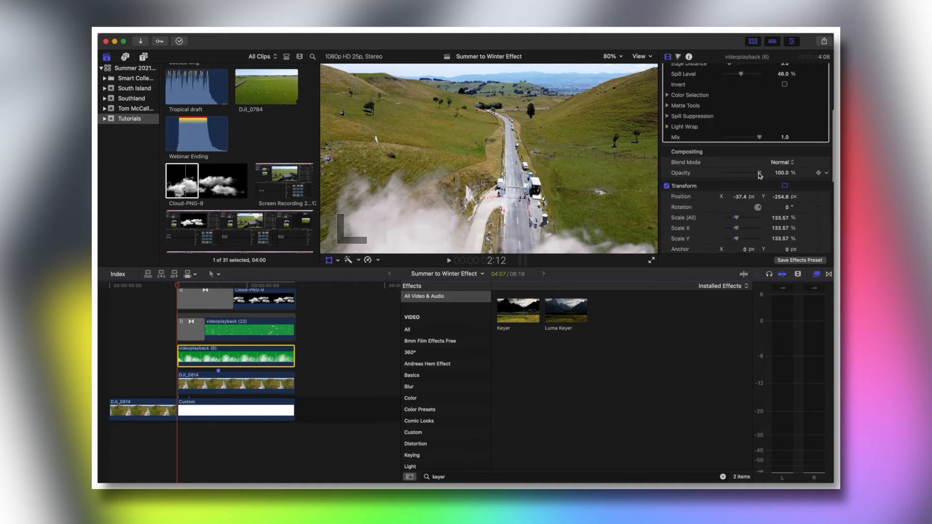
Step: Lower the mist clip's opacity to about 40% and shrink the viewer to 50%
drag(756, 172, 739, 173)
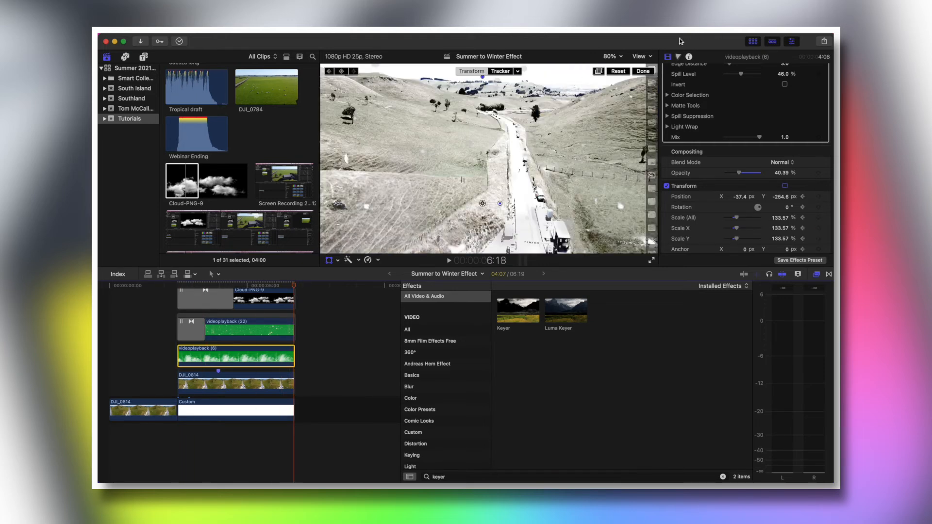
click(612, 56)
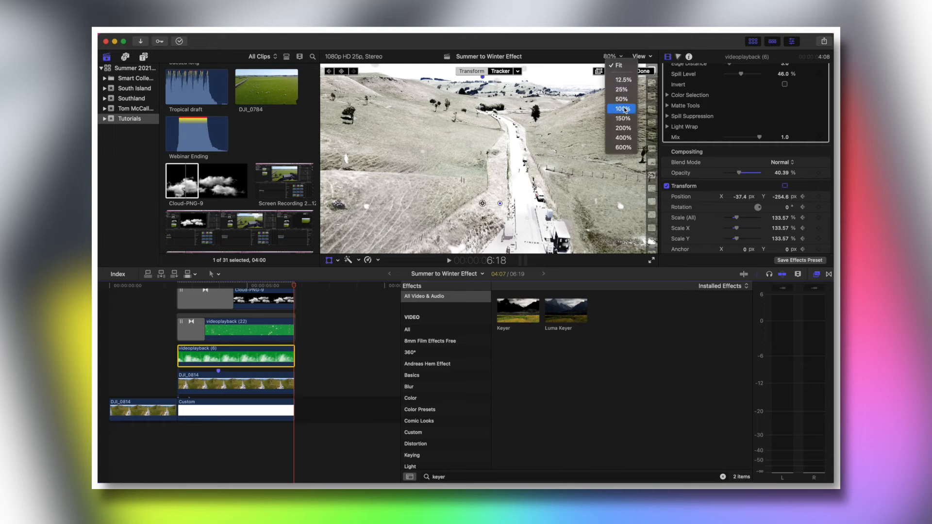
click(621, 99)
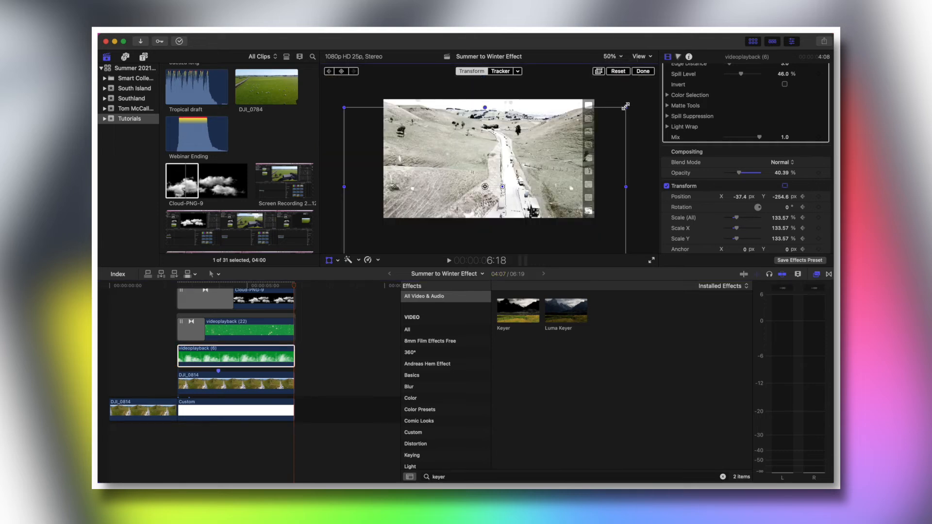
Step: Keyframe the mist clip's position and scale, then stack a duplicate DJI_0814 clip
drag(626, 105, 640, 99)
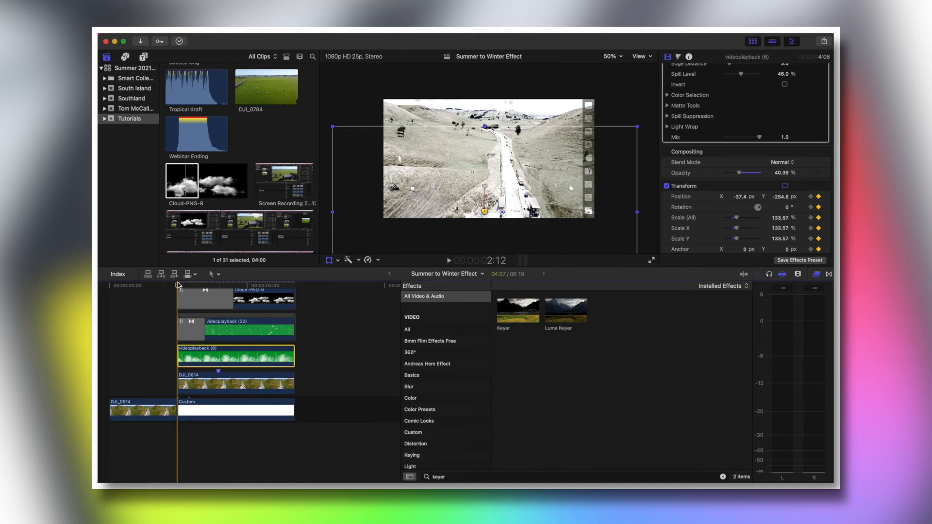
click(611, 56)
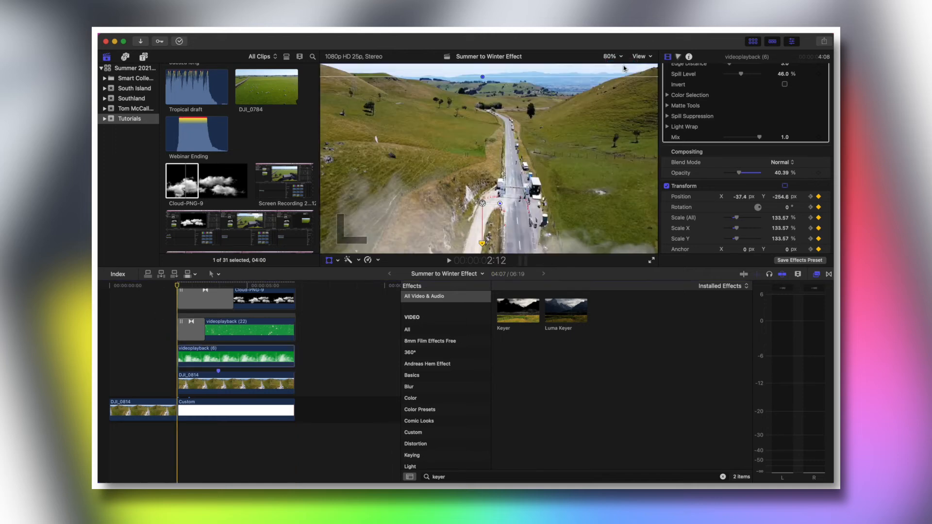
click(448, 260)
text(prism)
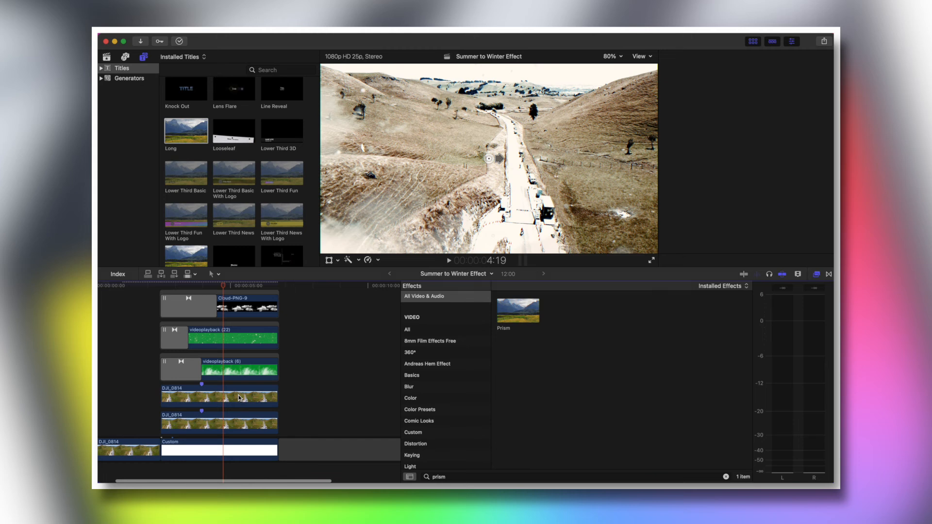
Step: Set the upper DJI_0814 clip's blend mode to Multiply
click(219, 397)
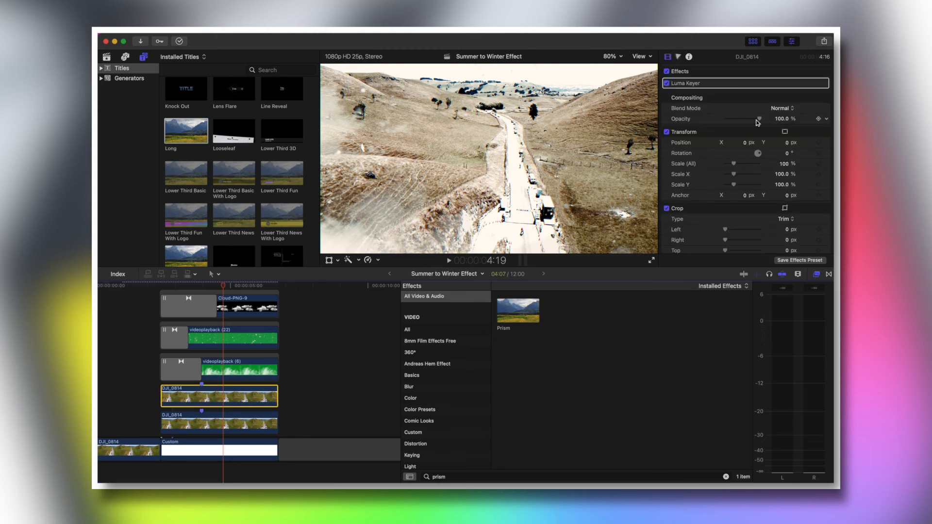
click(781, 108)
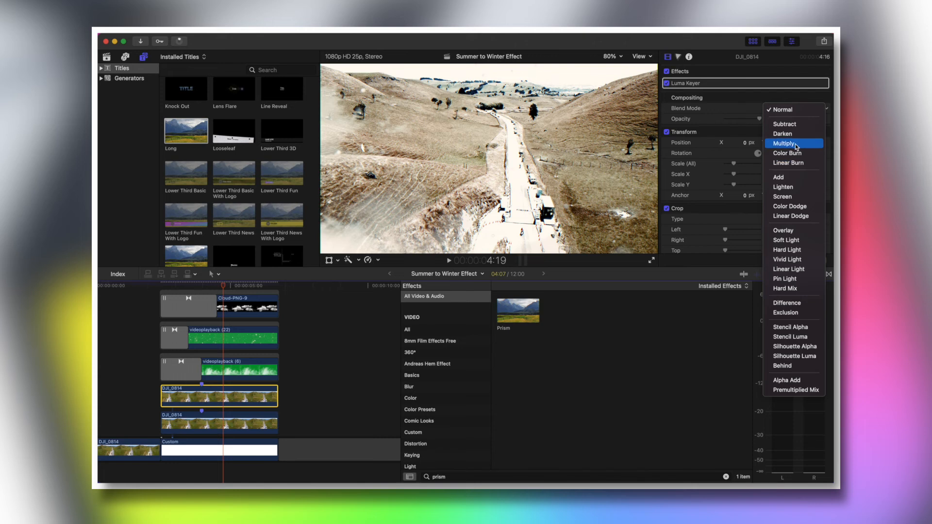
click(793, 143)
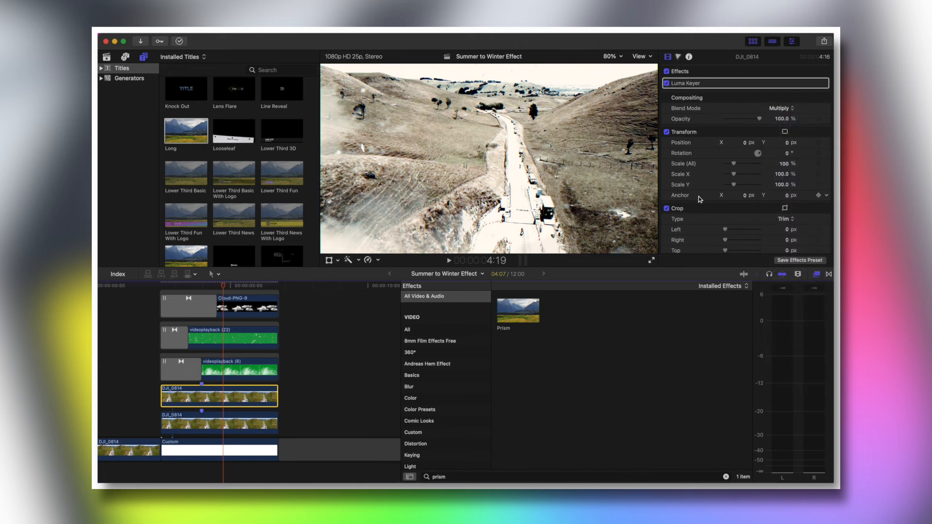
click(188, 286)
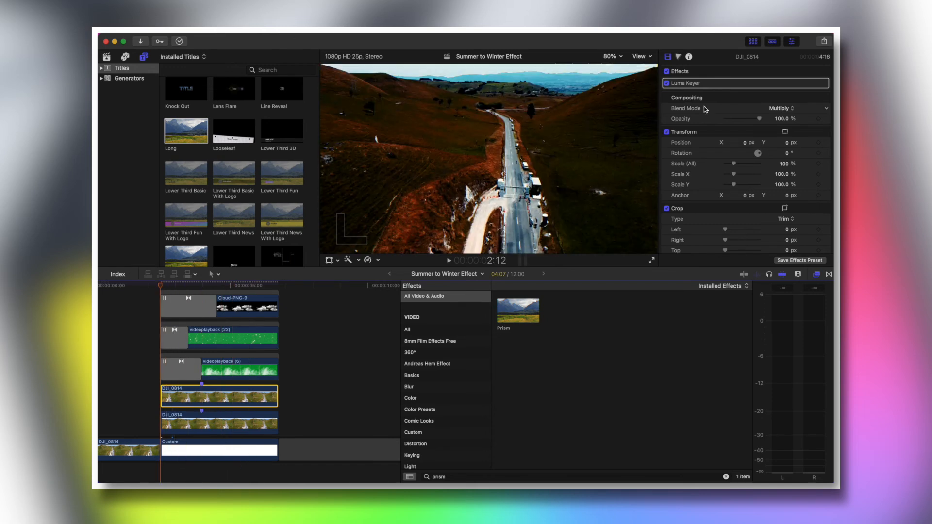
Step: Bring the multiplied drone clip's opacity from 0% up to about 92%
drag(764, 118, 736, 118)
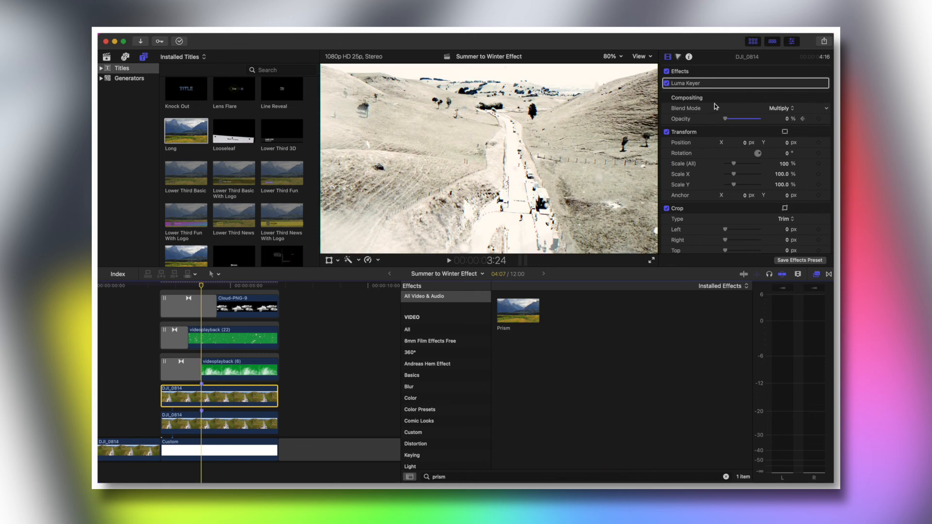
drag(724, 119, 753, 118)
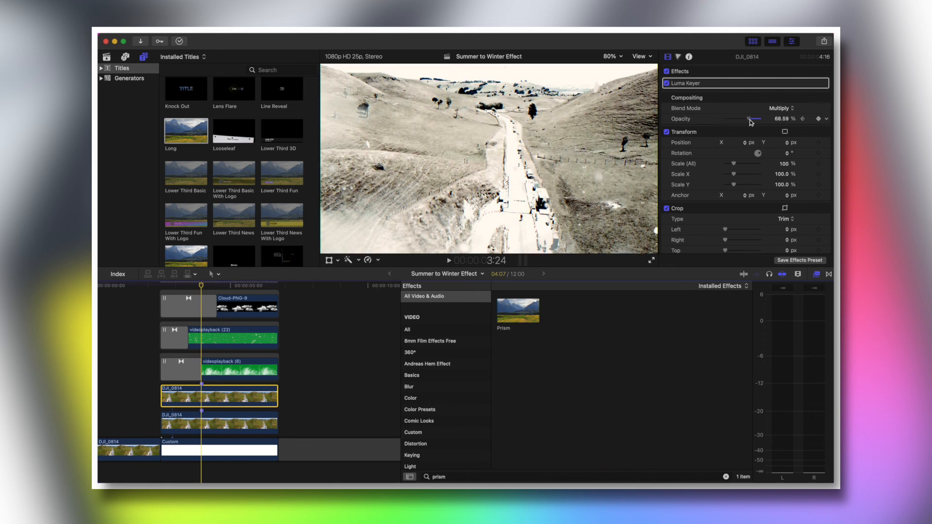
drag(754, 119, 758, 118)
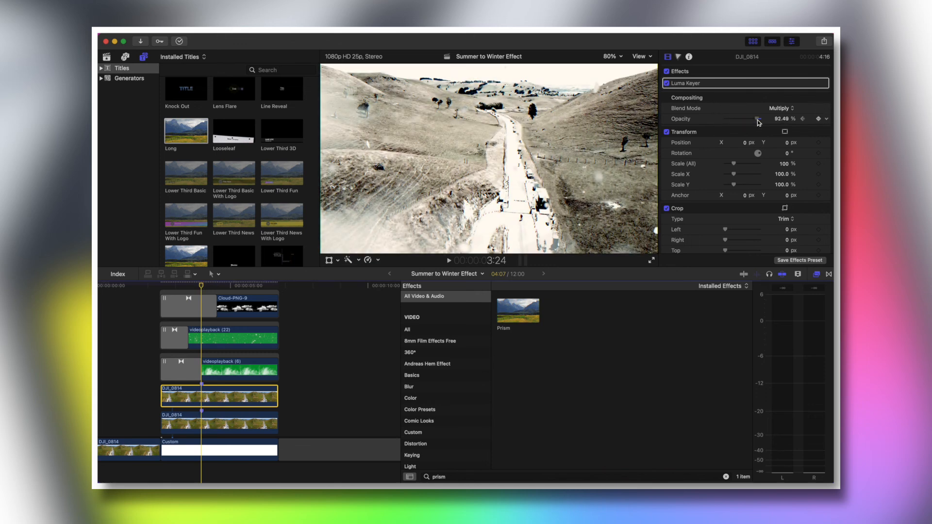